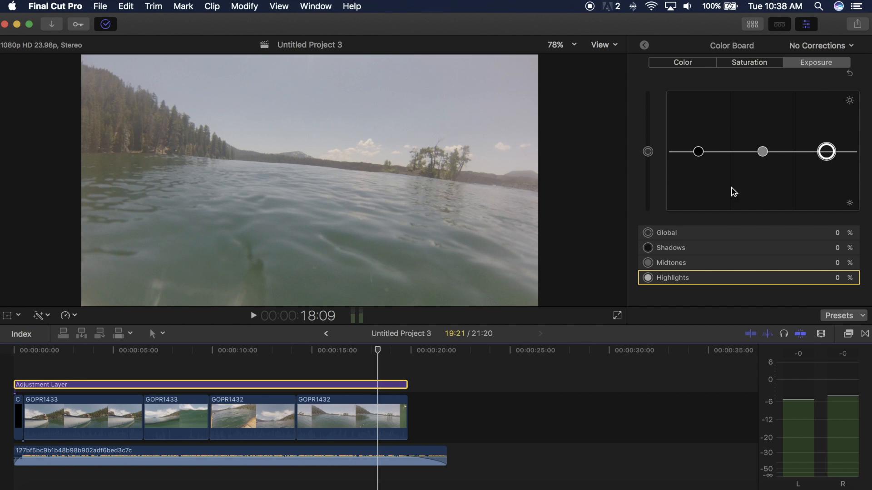
mouse_move(414, 233)
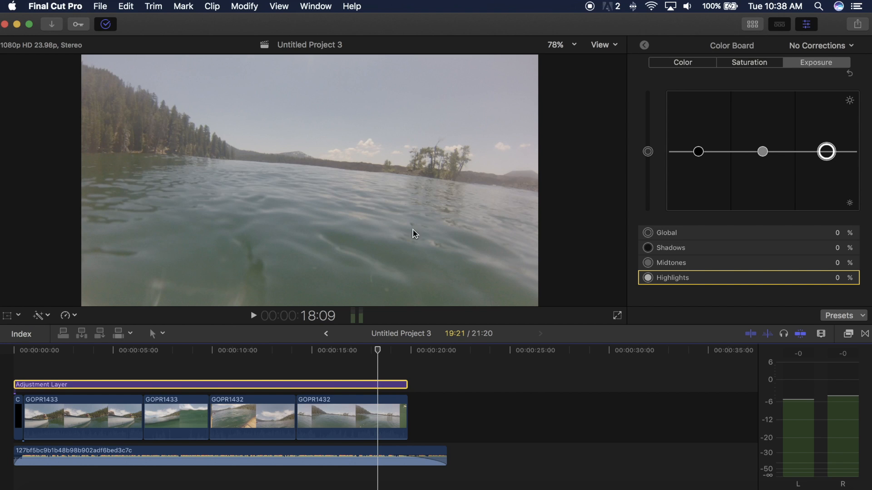
mouse_move(387, 222)
text(-8)
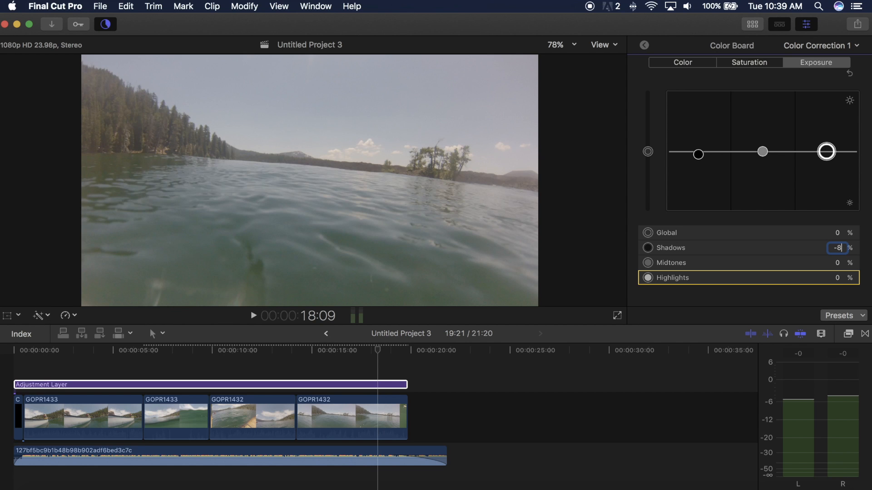
Set exposure Shadows -8%, Midtones -5%, Highlights 3%, then preview the graded frame
click(837, 277)
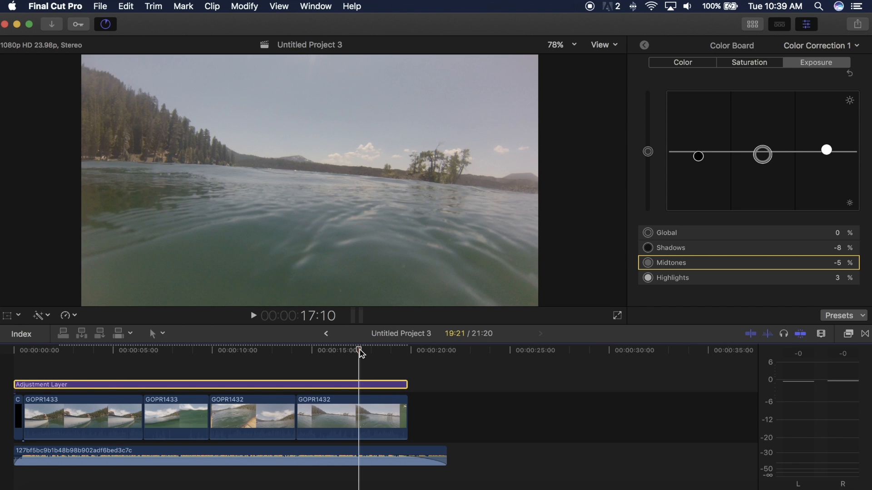
click(748, 62)
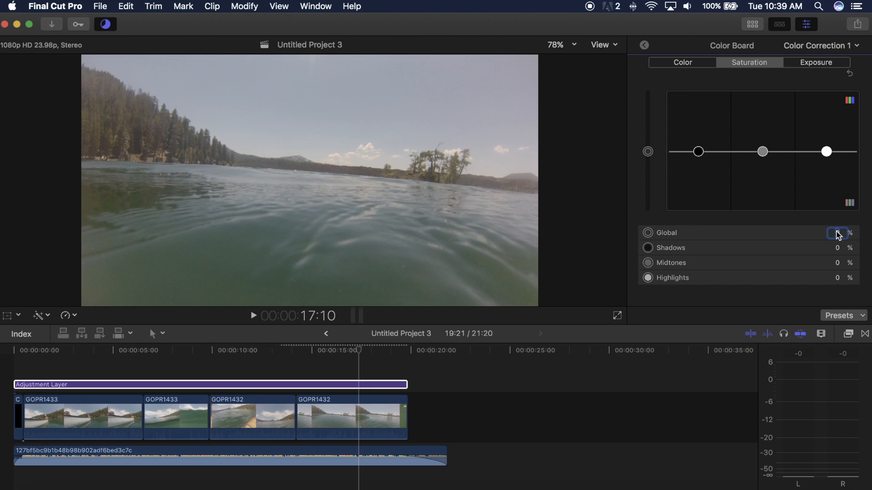
Show the Saturation tab and select its Global value field
click(681, 61)
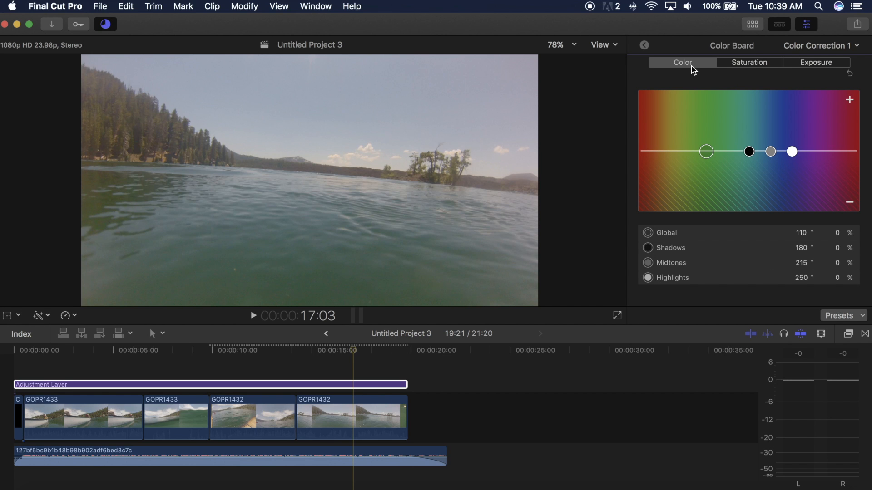
Tint the shadows blue and the highlights warm orange
drag(749, 151, 795, 144)
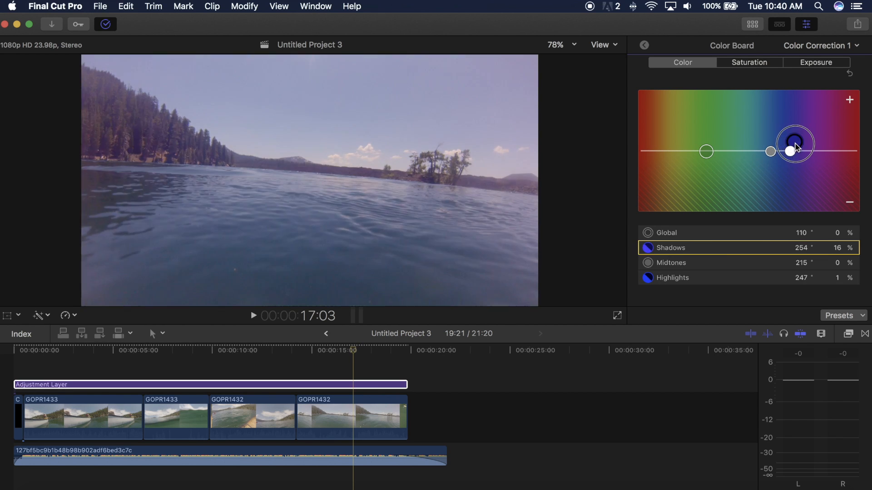
drag(795, 143, 789, 148)
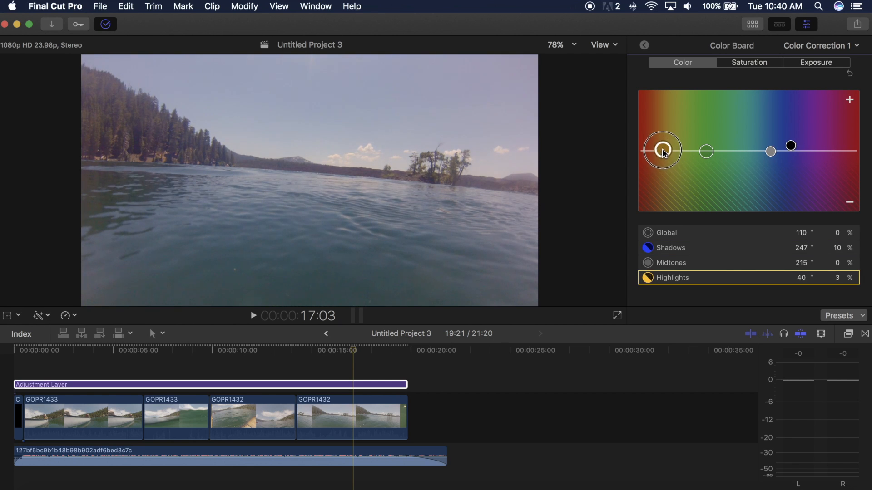
drag(661, 150, 661, 148)
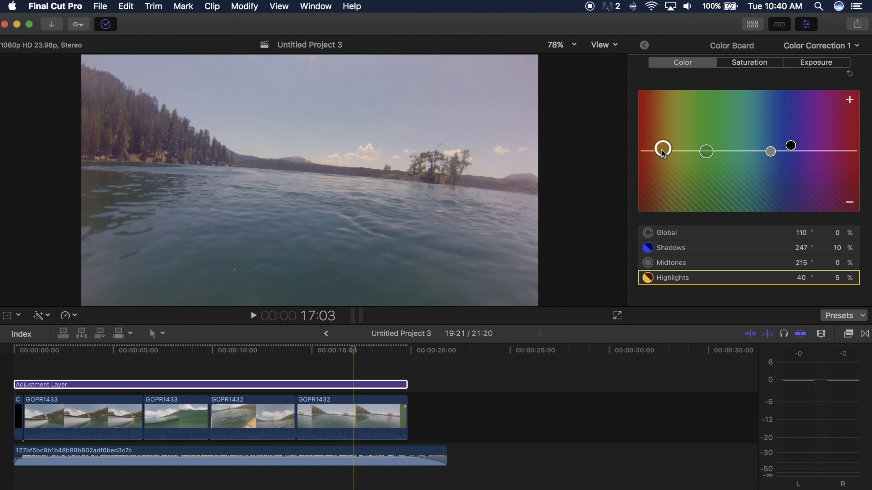
drag(770, 151, 748, 154)
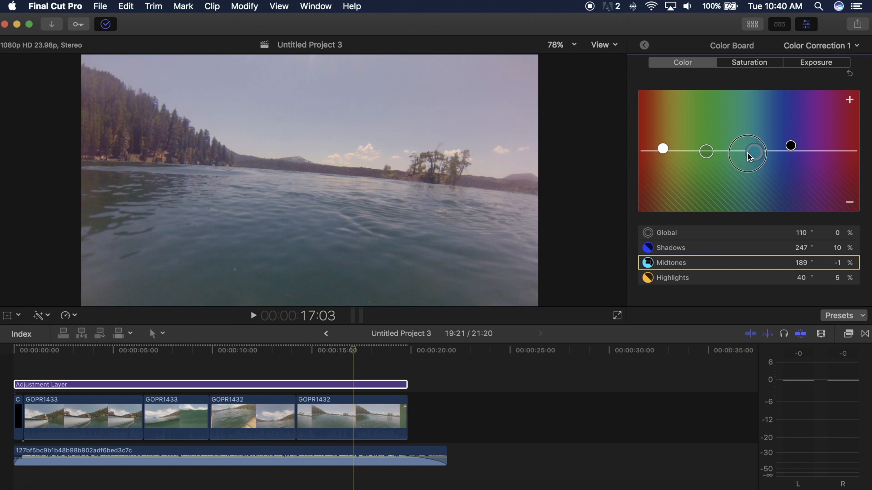
Shift the midtones slightly toward teal
drag(748, 154, 743, 150)
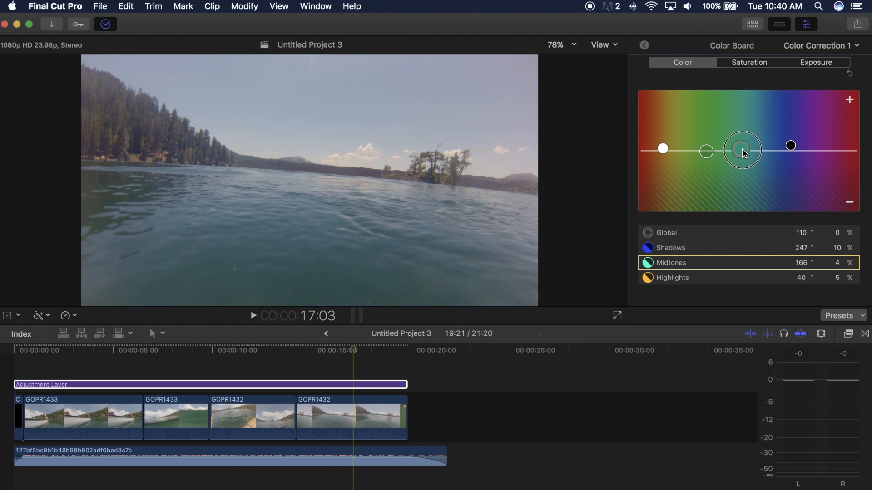
drag(742, 149, 747, 150)
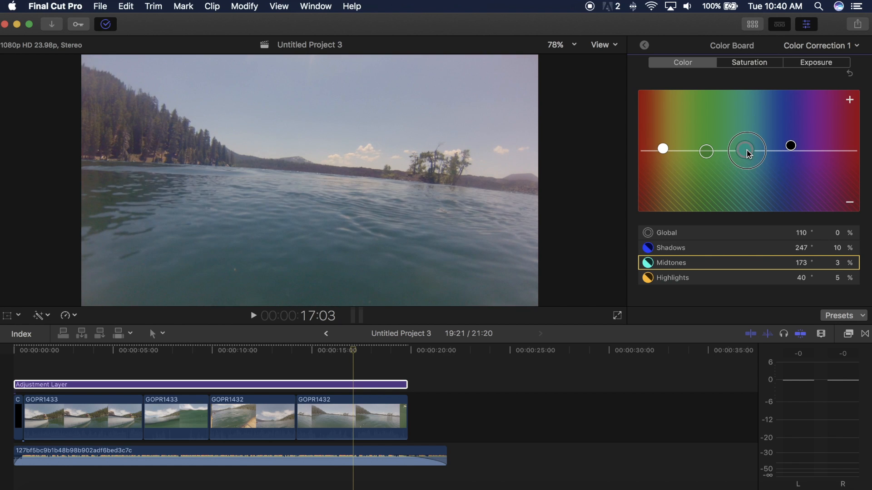
drag(748, 151, 748, 153)
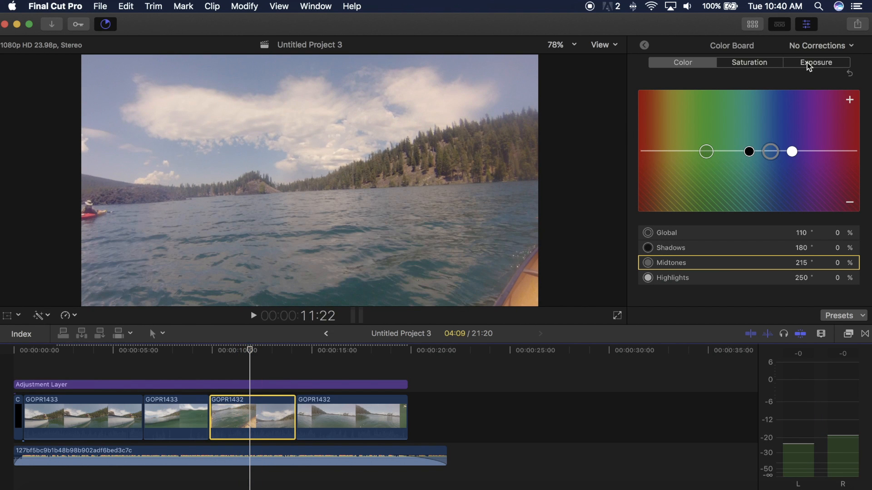
Raise the GOPR1432 clip's exposure Highlights to about 6%
click(815, 63)
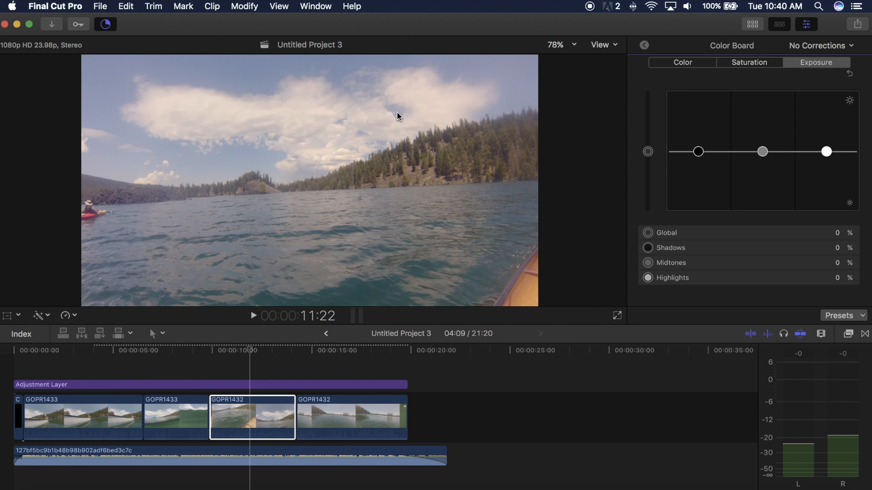
drag(827, 151, 826, 166)
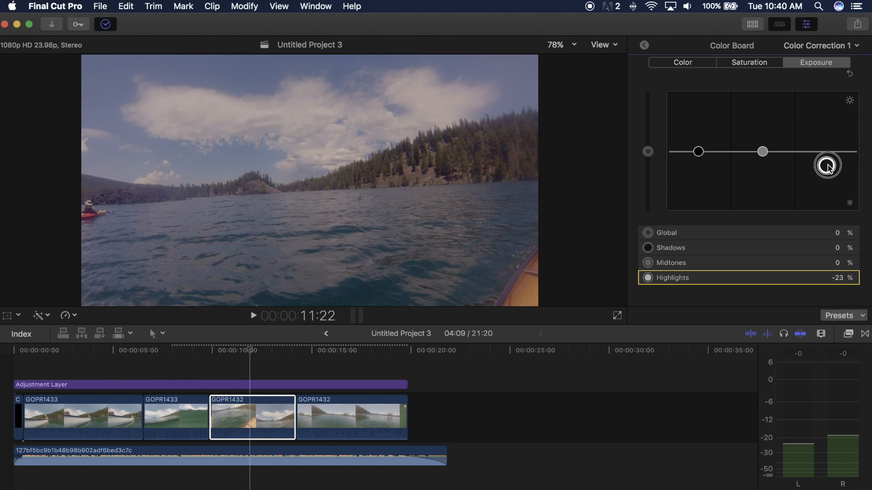
drag(828, 167, 828, 149)
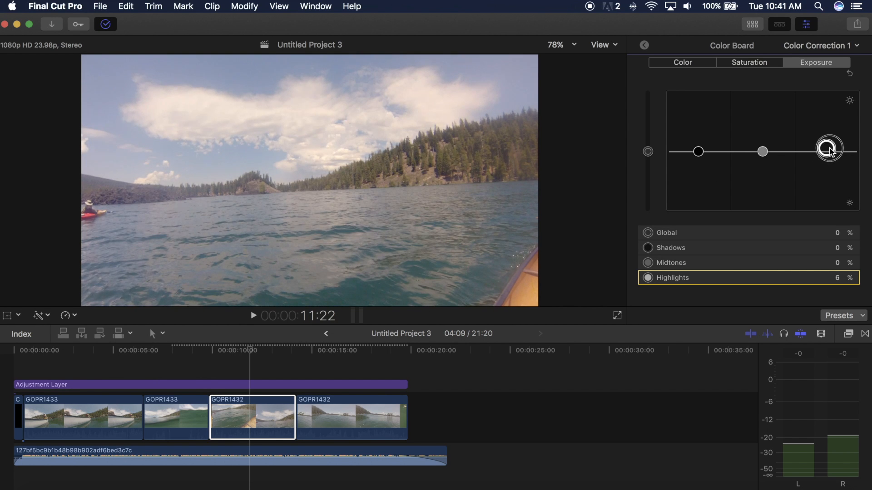